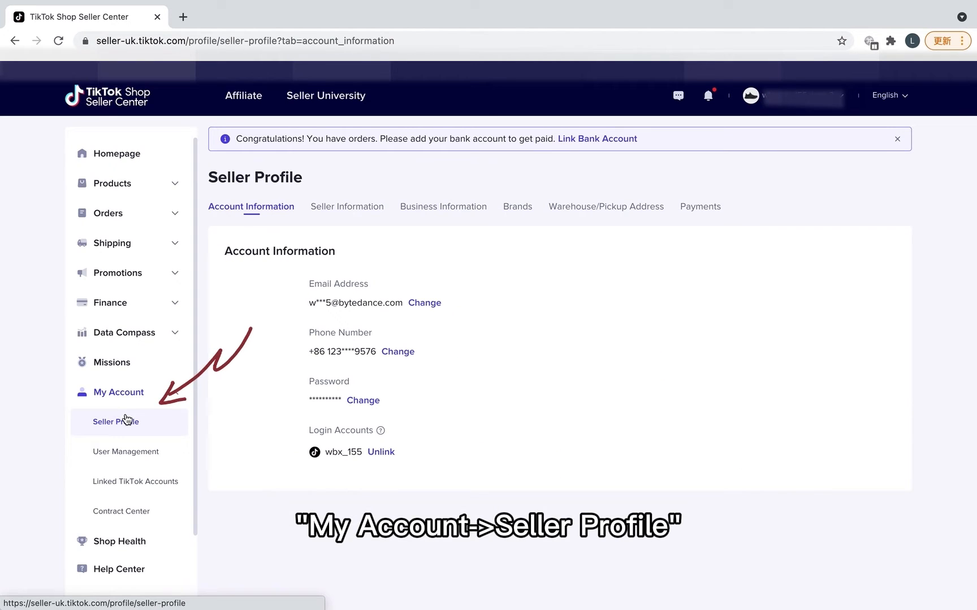
Review the Seller Profile's warehouse/pickup address, then head to Shipping Options
click(604, 206)
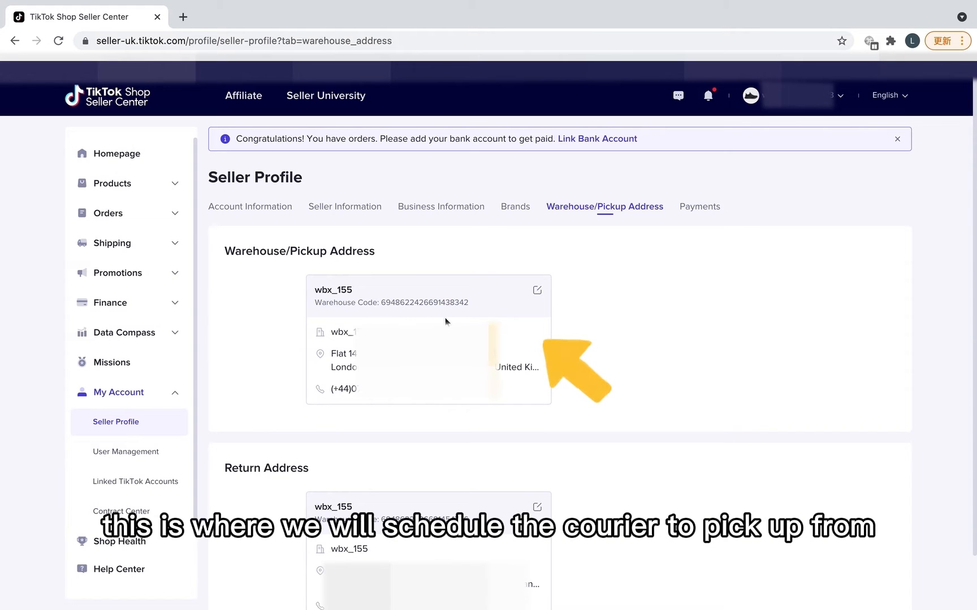
click(124, 303)
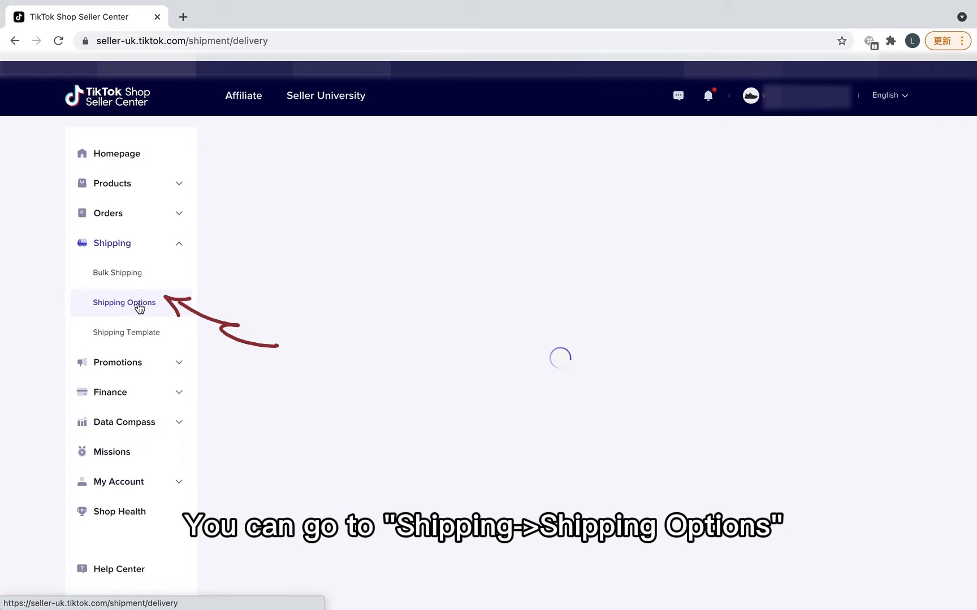
In Shipping Options, set 'Shipped via platform' (Hermes standard) as preferred and confirm
click(123, 303)
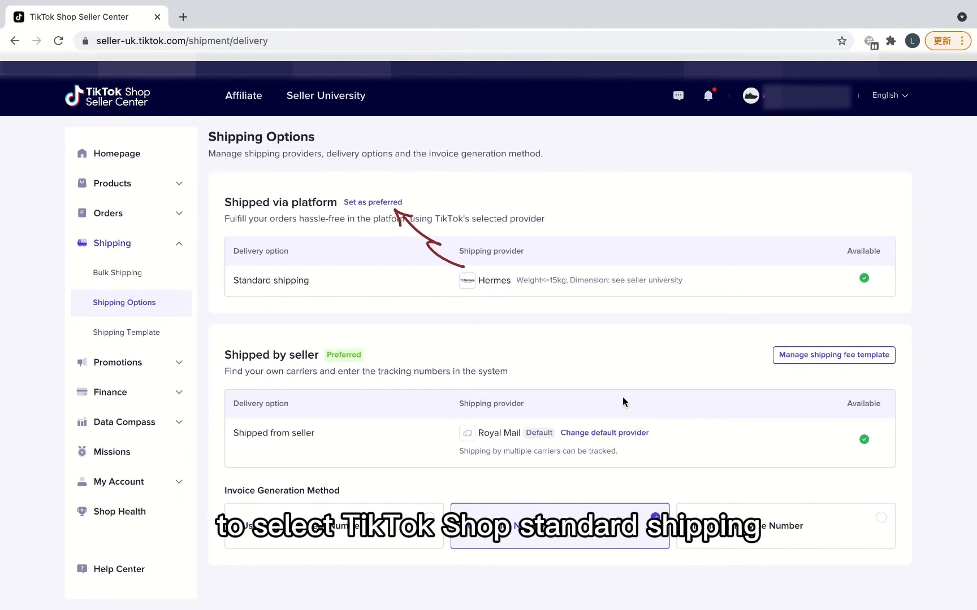
mouse_move(426, 255)
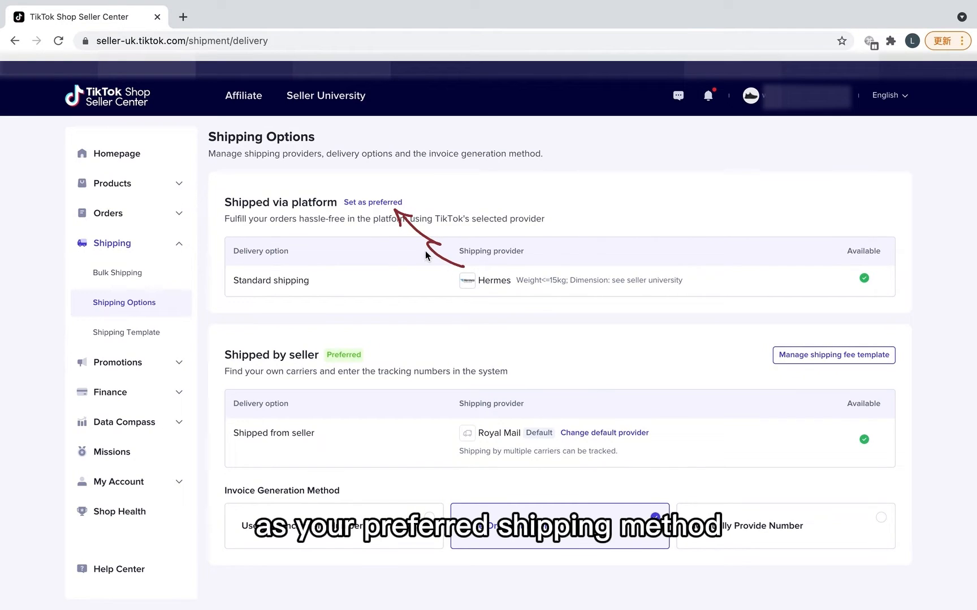
click(372, 202)
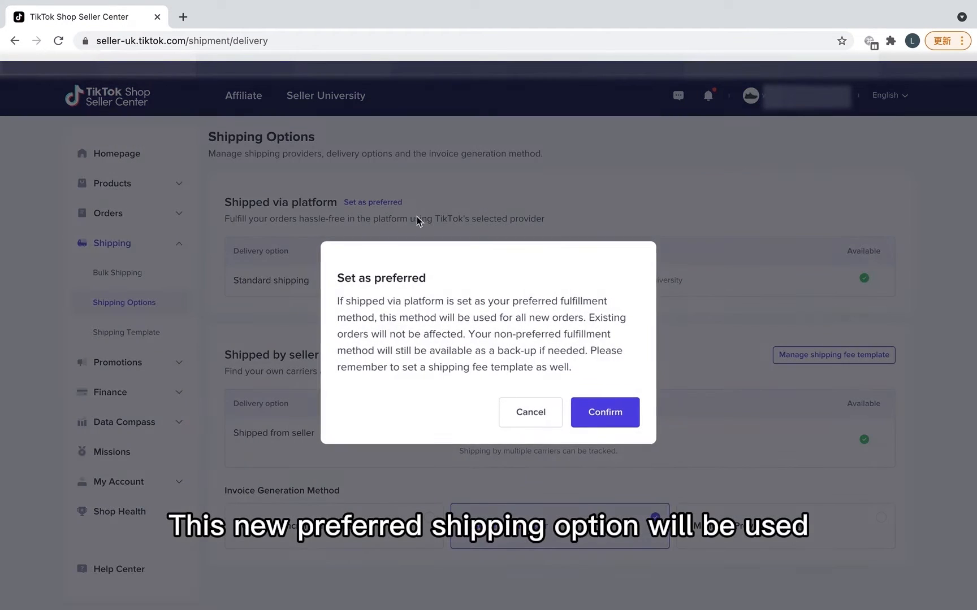
click(603, 411)
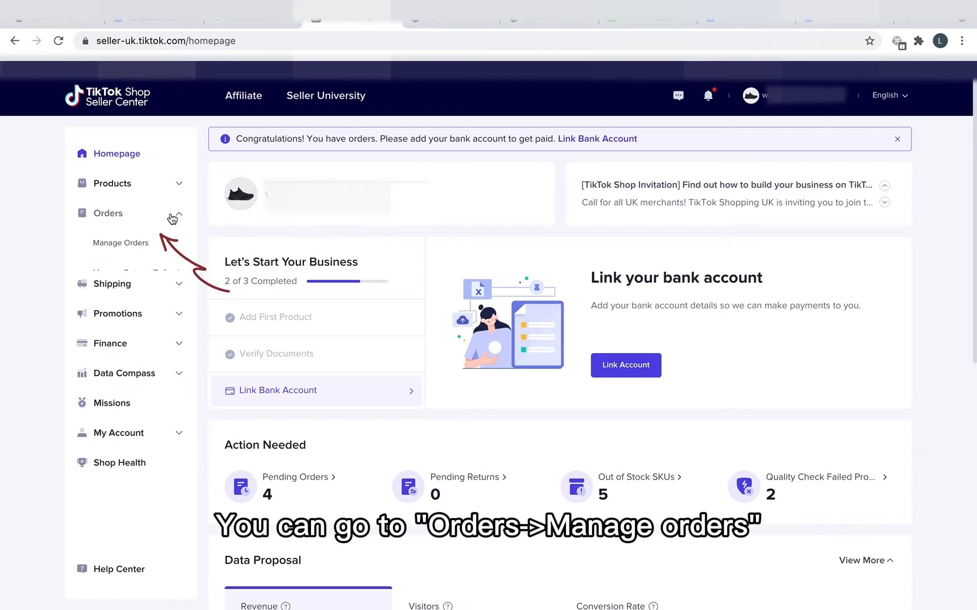
Filter Manage Orders by Delivery Option 'Standard shipping' to show the awaiting-shipment orders
click(120, 243)
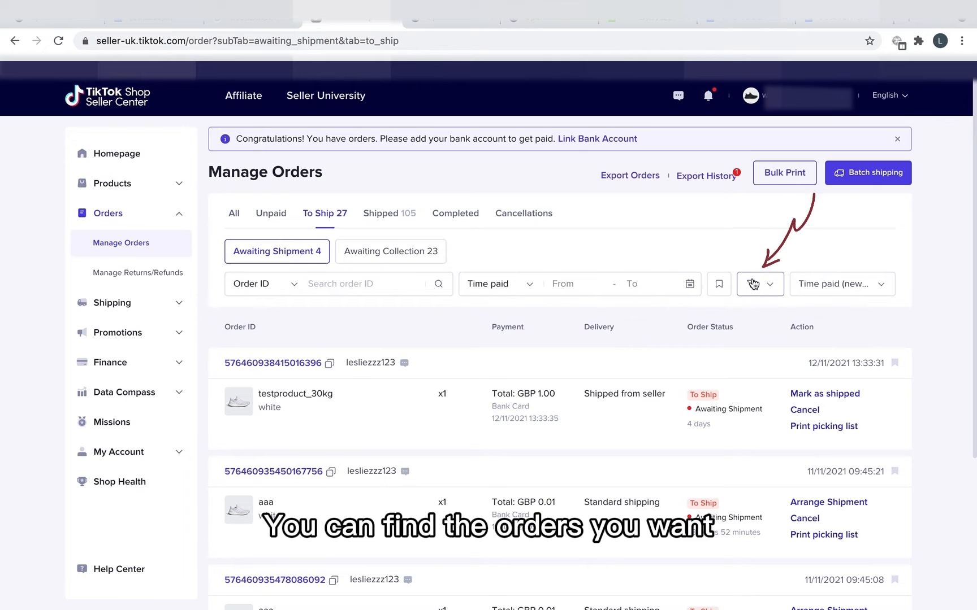
click(760, 284)
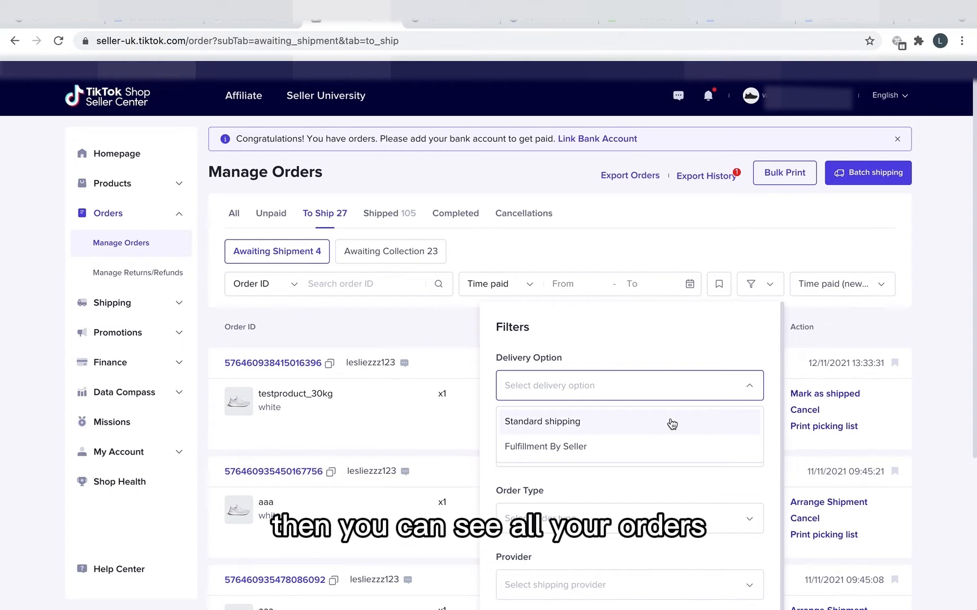
click(542, 422)
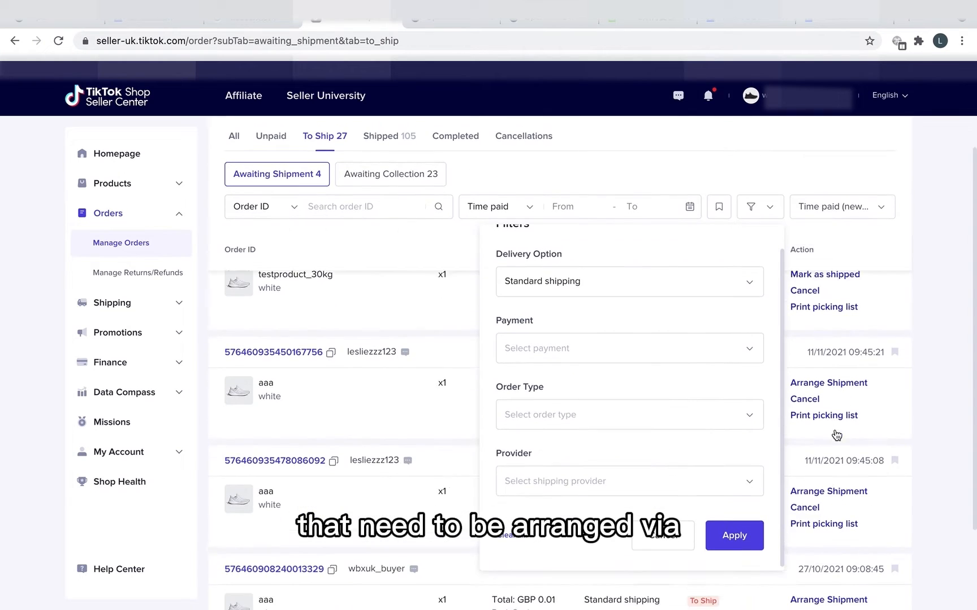
click(733, 536)
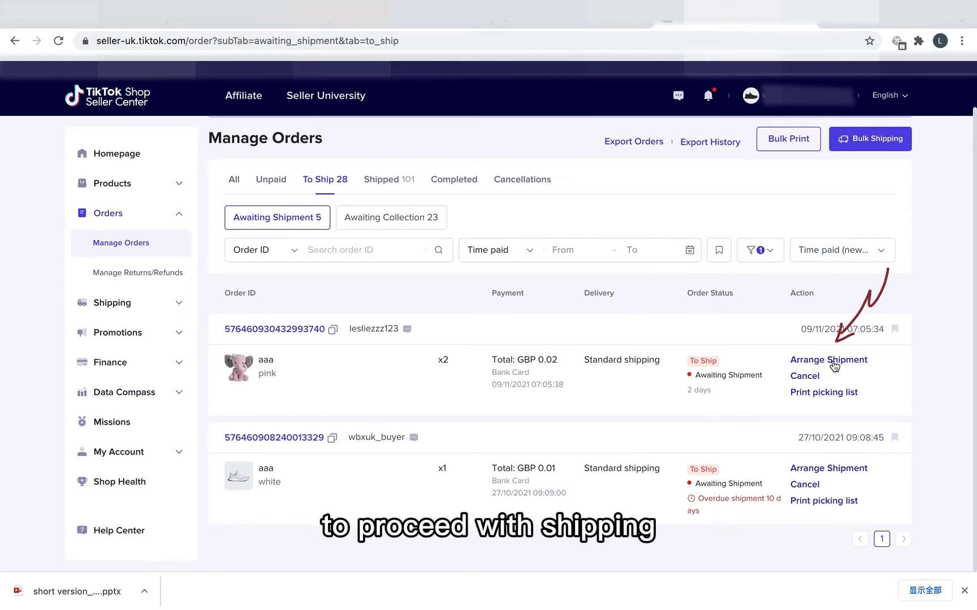
Arrange shipment for the pink aaa order with Hermes pick-up on Wed 10/11/2021 and confirm
click(828, 360)
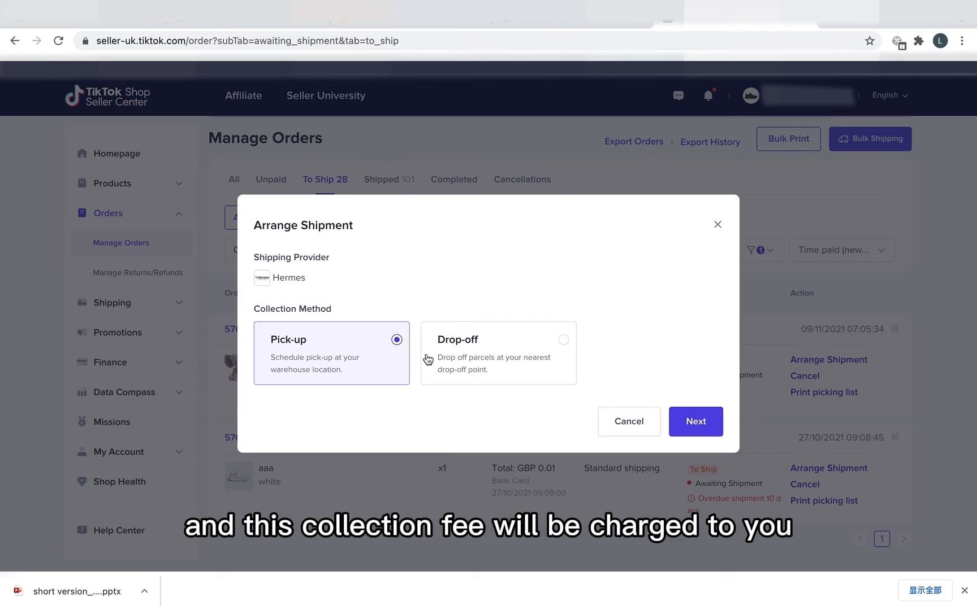
click(694, 421)
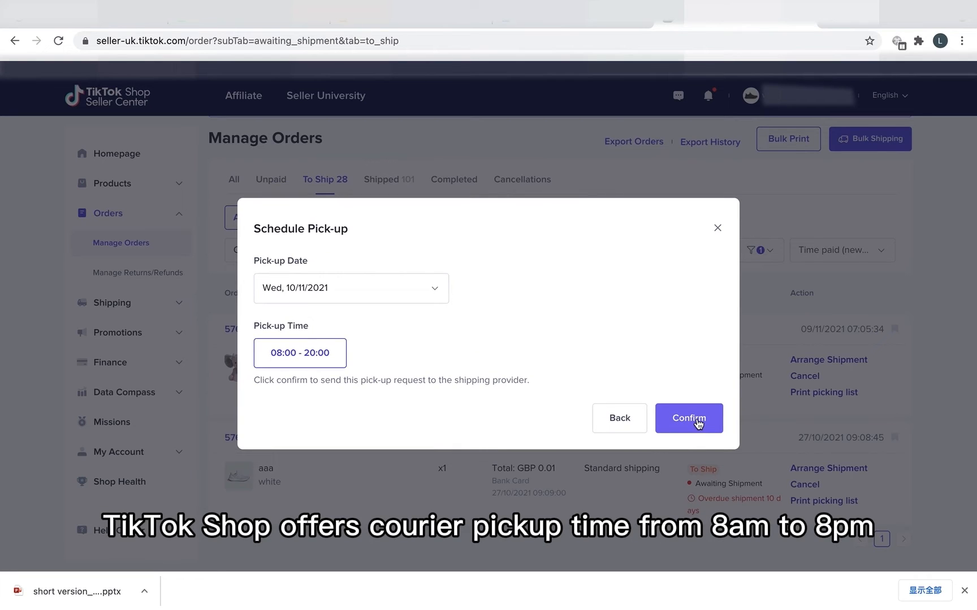
mouse_move(403, 353)
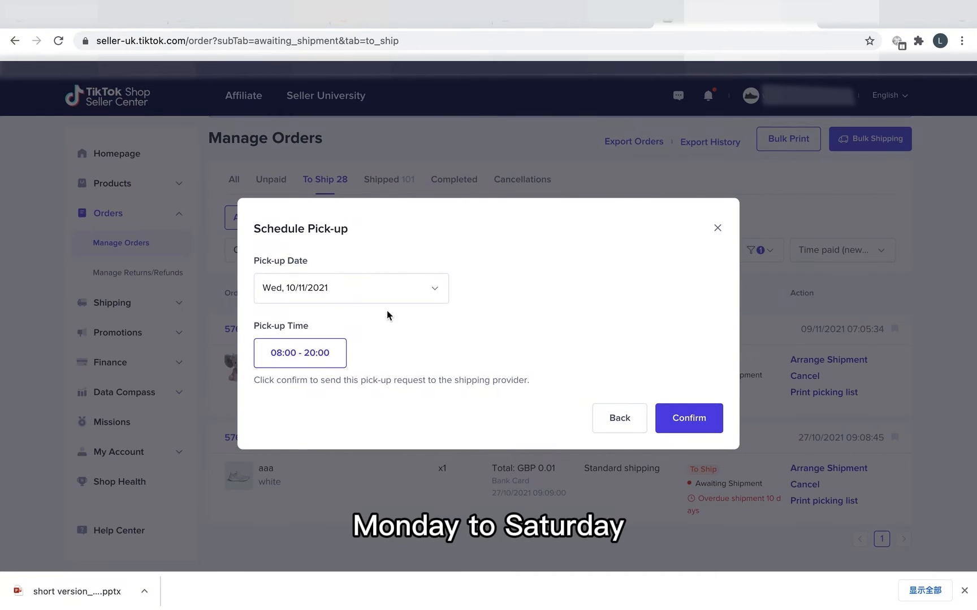
click(351, 288)
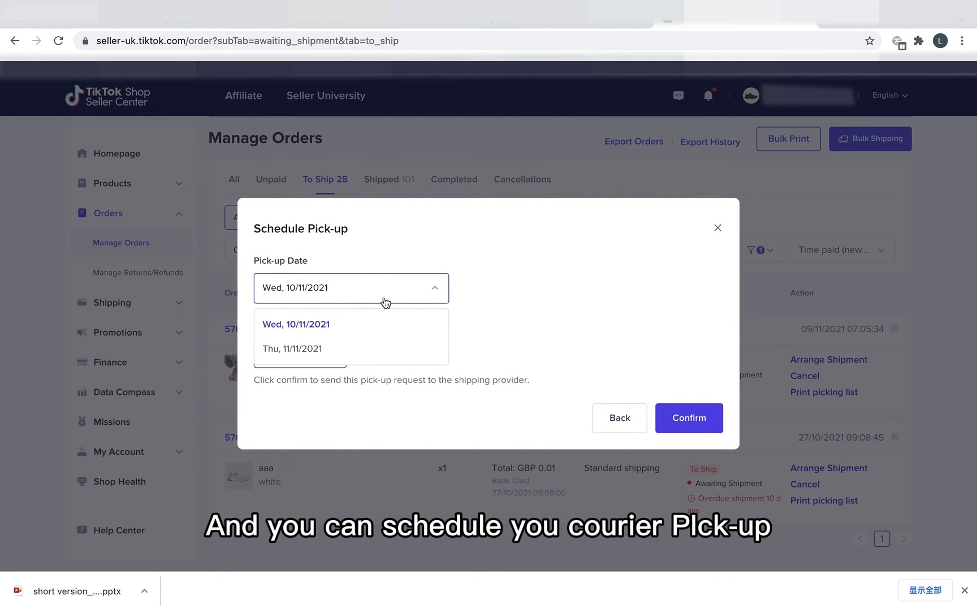
click(296, 325)
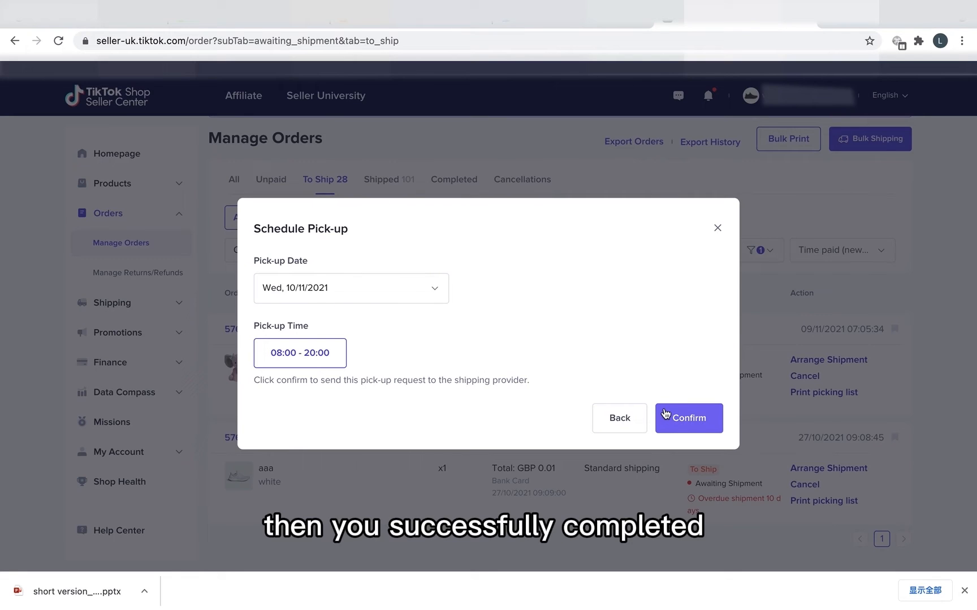
click(687, 419)
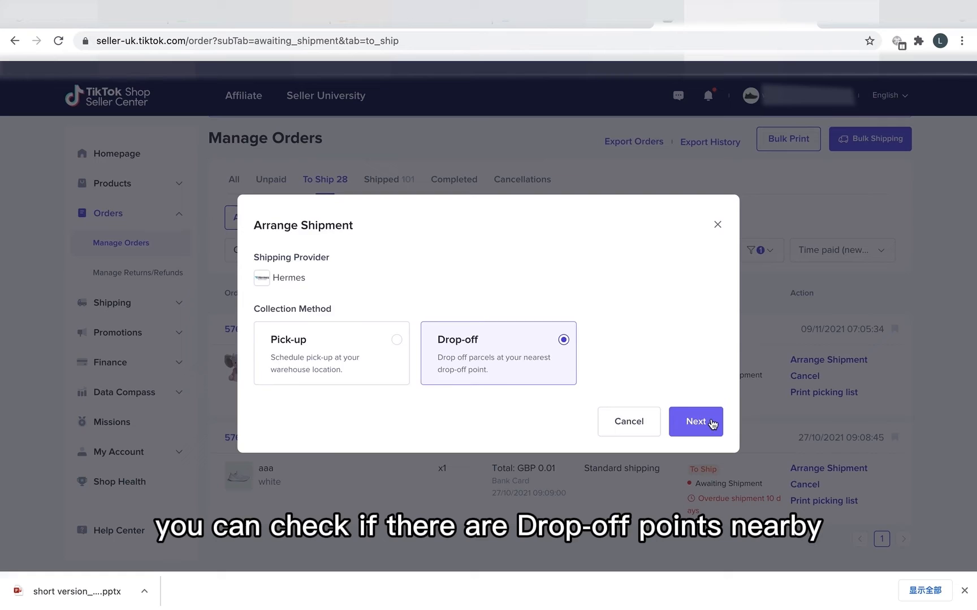
Continue with Drop-off as collection method and find nearby Hermes drop-off points
click(695, 422)
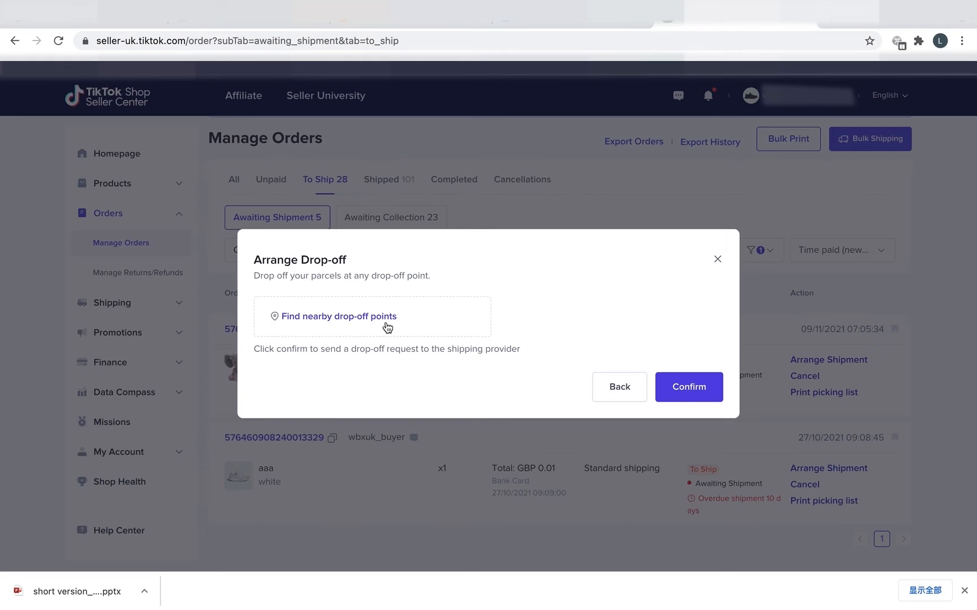
click(688, 387)
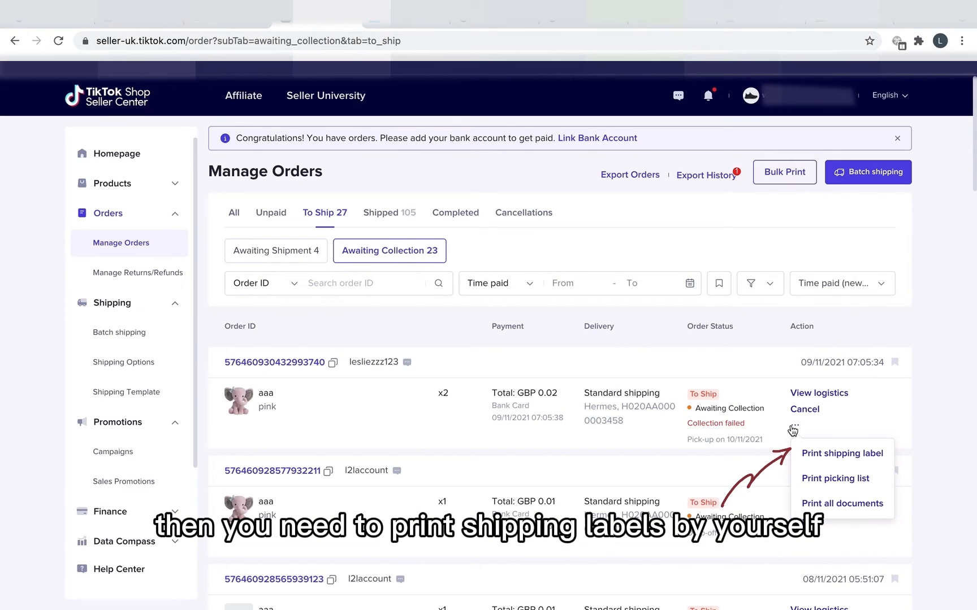
View the test_es order's logistics, download its drop-off QR code W36R20, and return to the order list
click(842, 453)
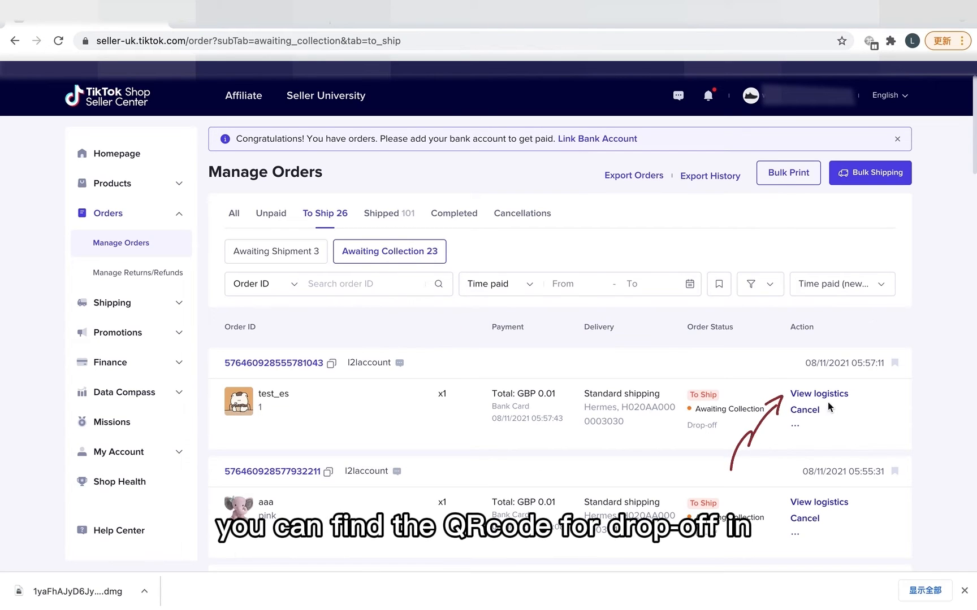
click(818, 393)
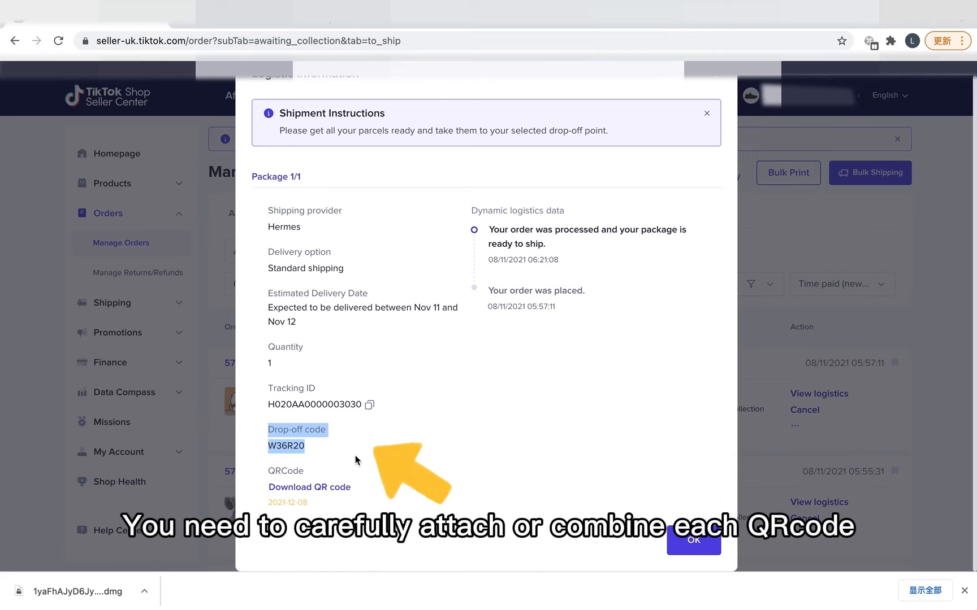
click(309, 488)
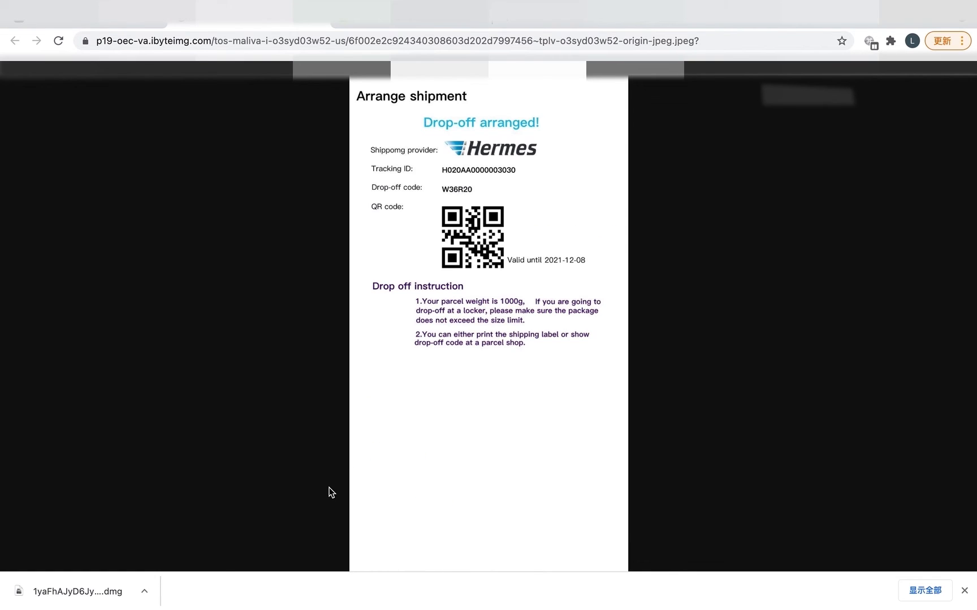
click(15, 40)
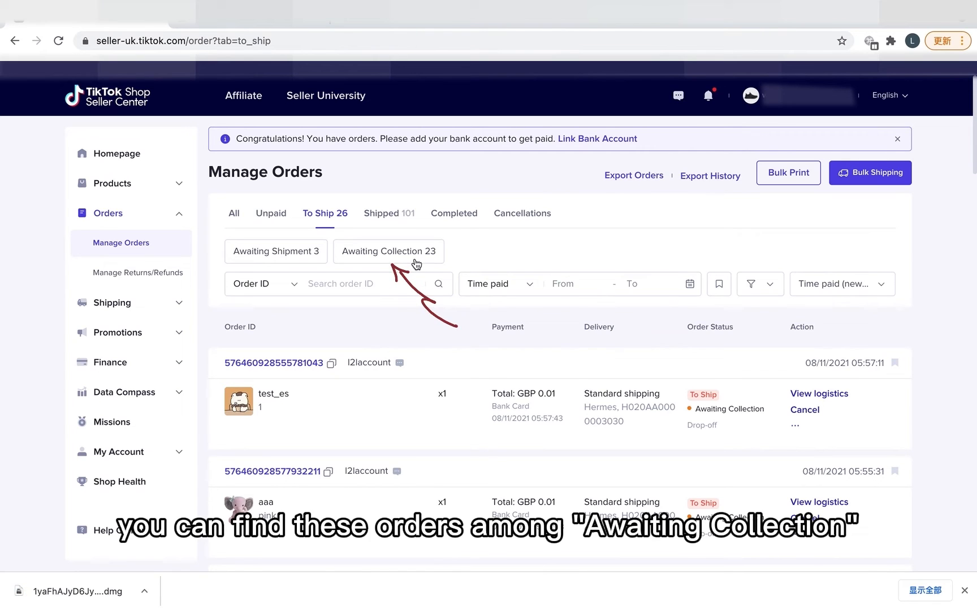
Review Awaiting Collection, then Shipped orders, and view tracking of the delivered drop-off order
click(387, 251)
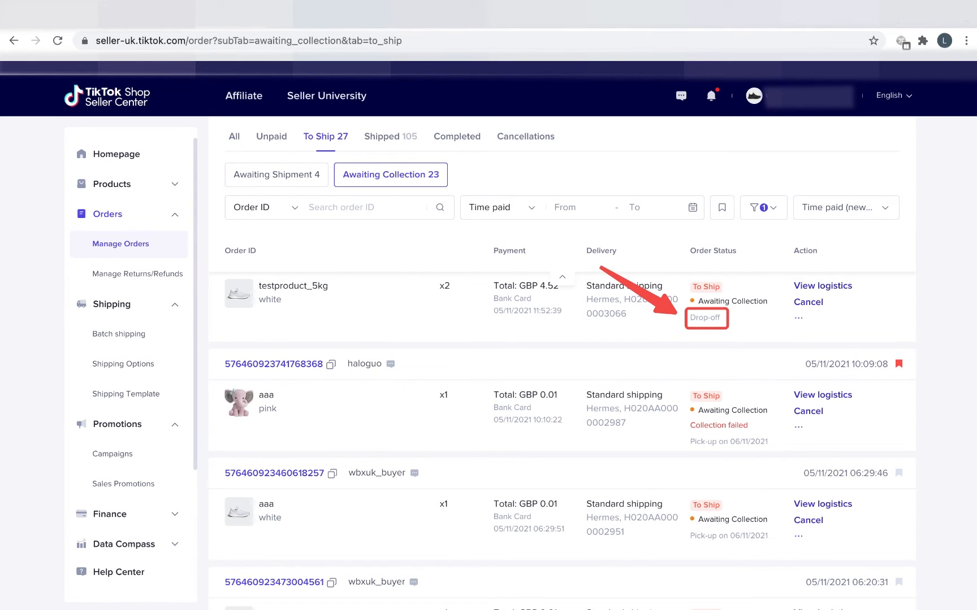
click(822, 285)
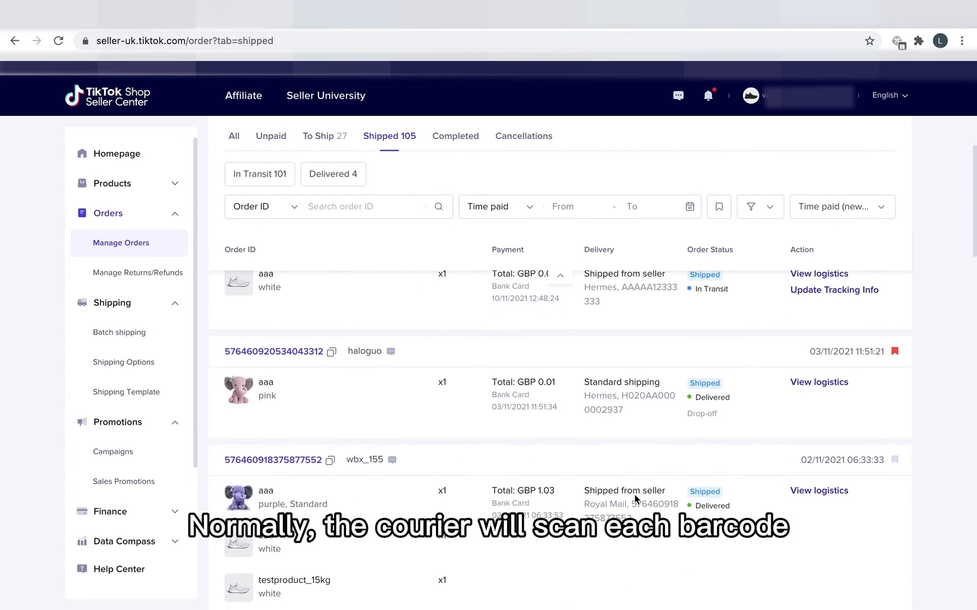
click(818, 382)
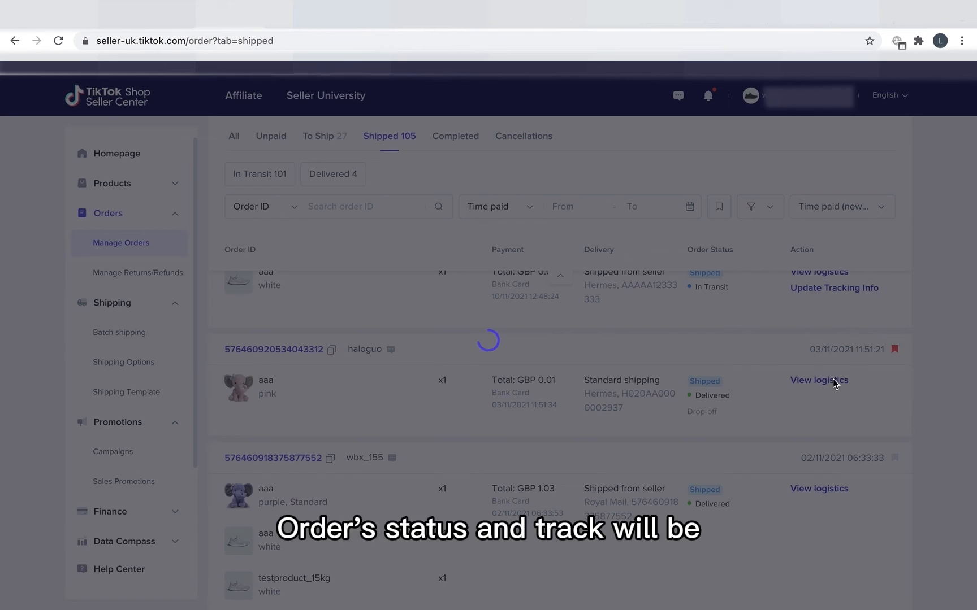
click(819, 381)
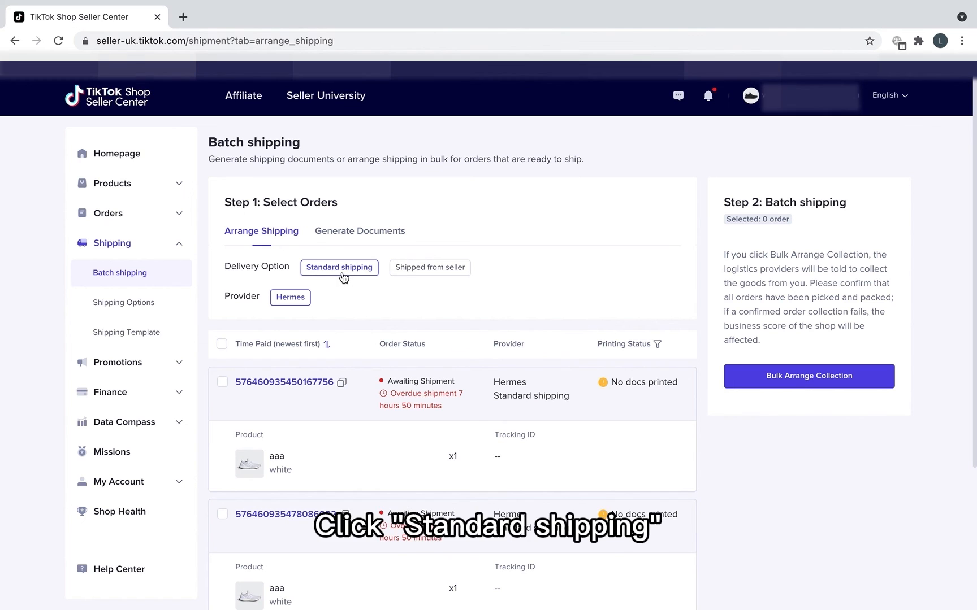
Select all three standard-shipping Hermes orders and bulk-arrange their collection
click(222, 344)
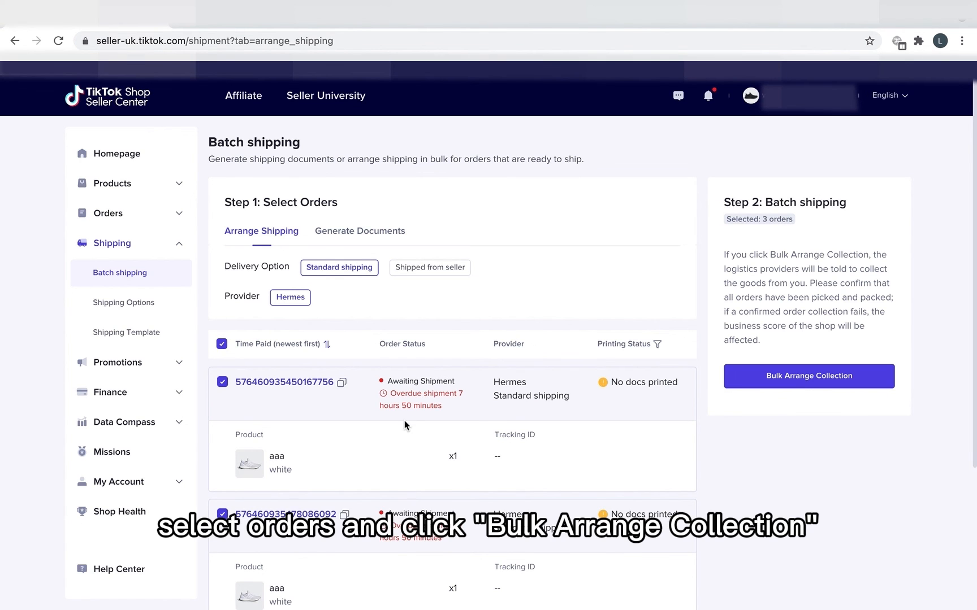
scroll(down, 3)
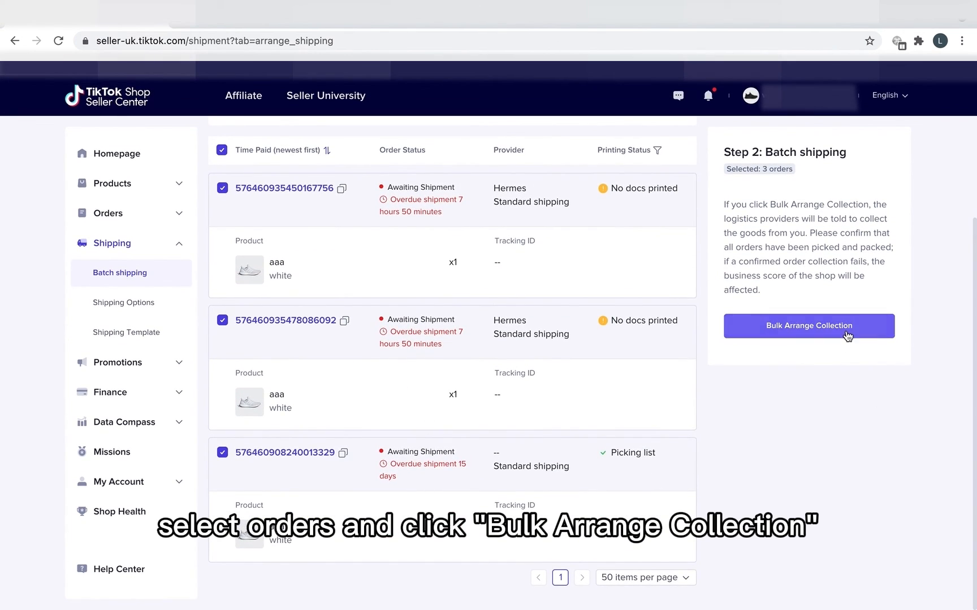
click(808, 325)
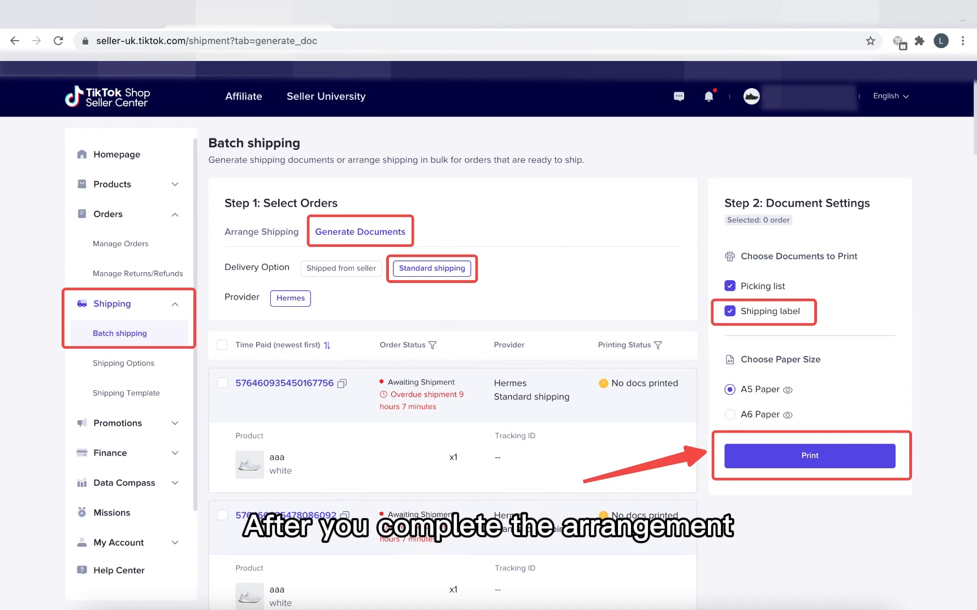